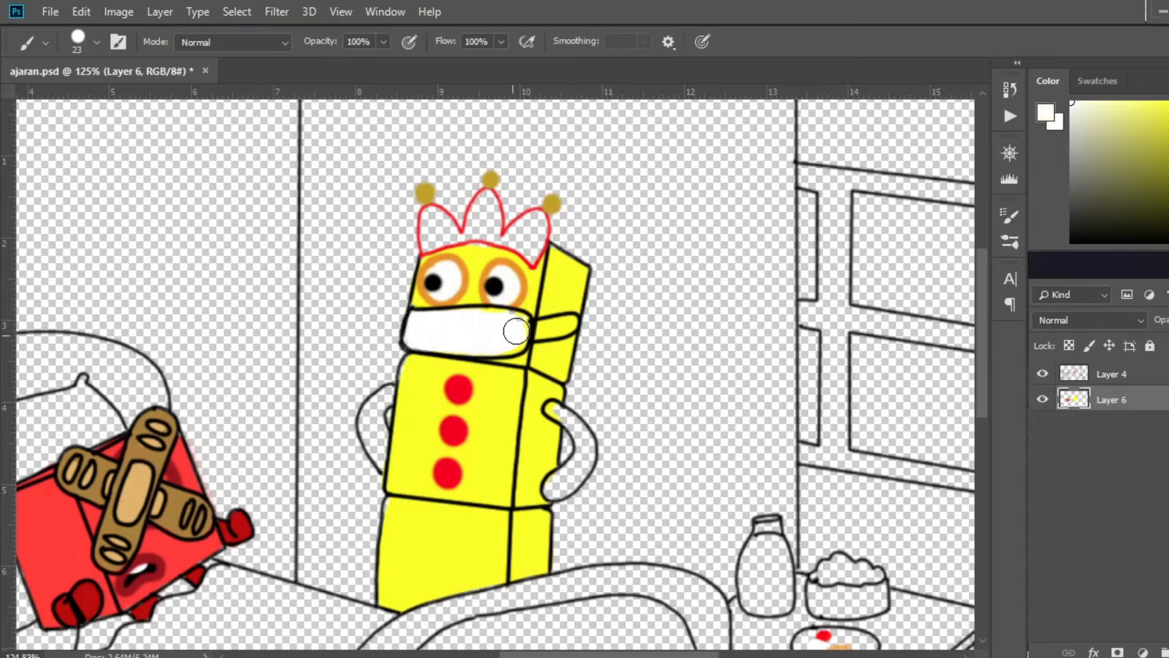
Switch to the Eyedropper tool (I) to sample a color for the nurse.
key("i")
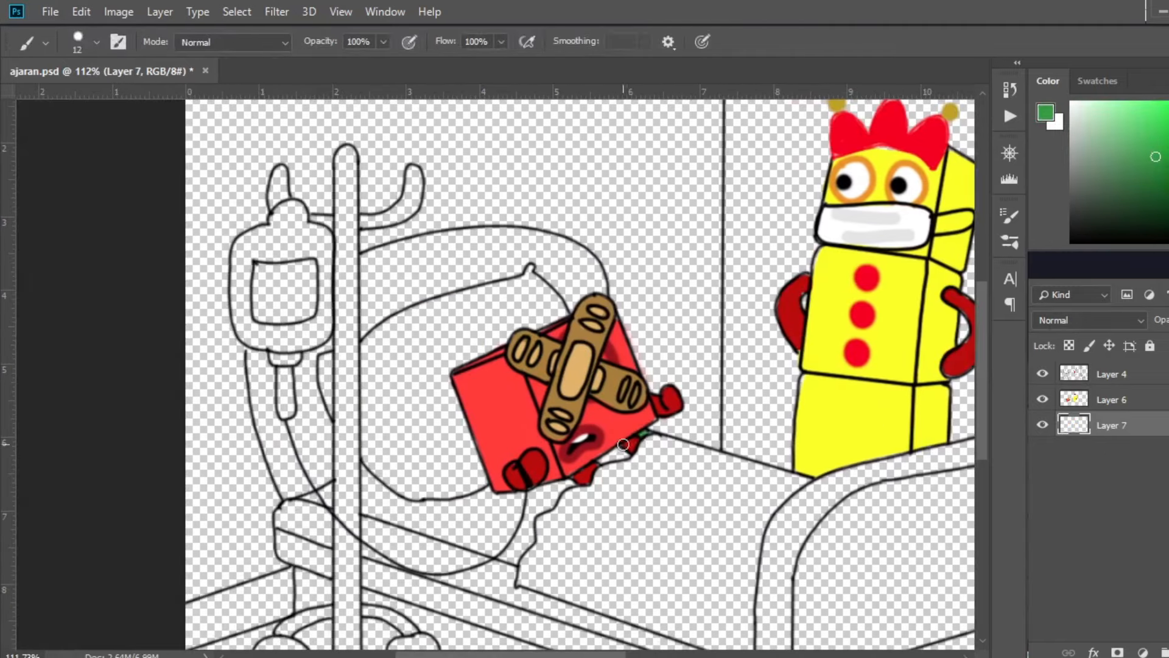
Paint the mattress green, then the blanket with darker fold streaks and the pillow pale blue.
left_click_drag(627, 444, 513, 552)
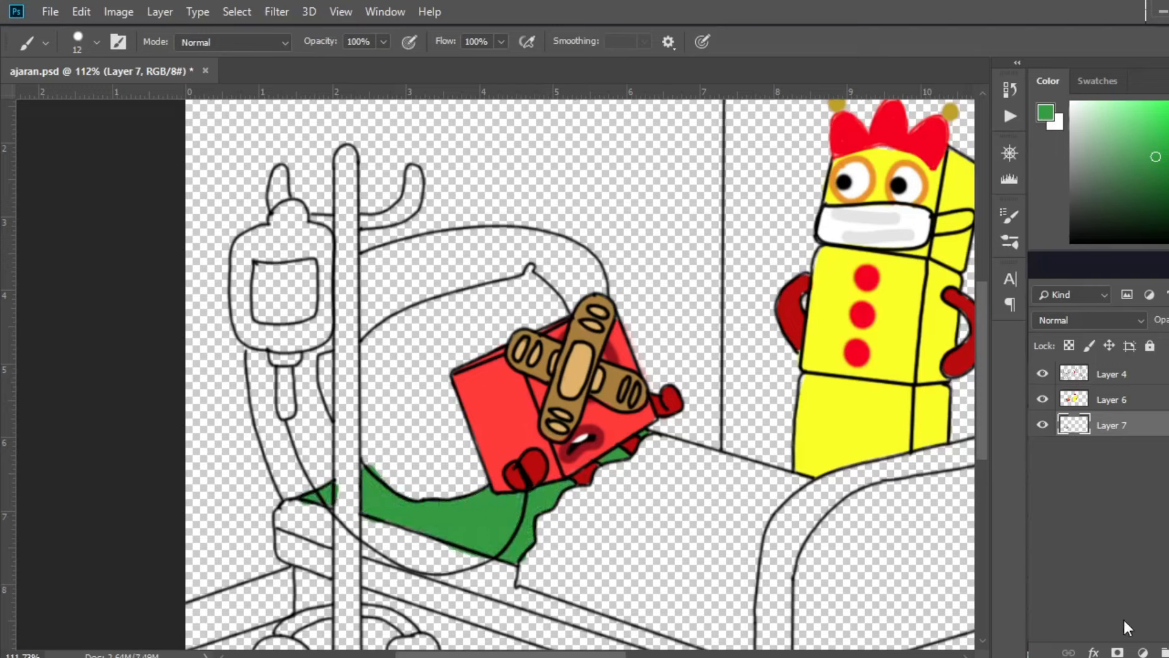
left_click(392, 536)
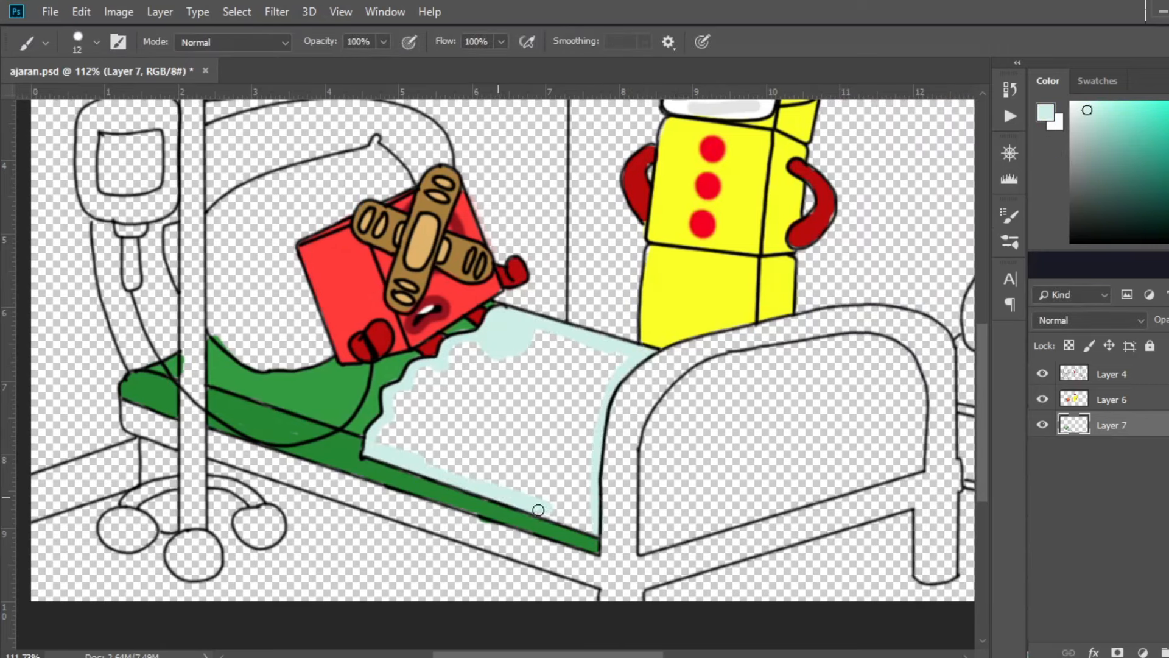
left_click_drag(538, 510, 453, 445)
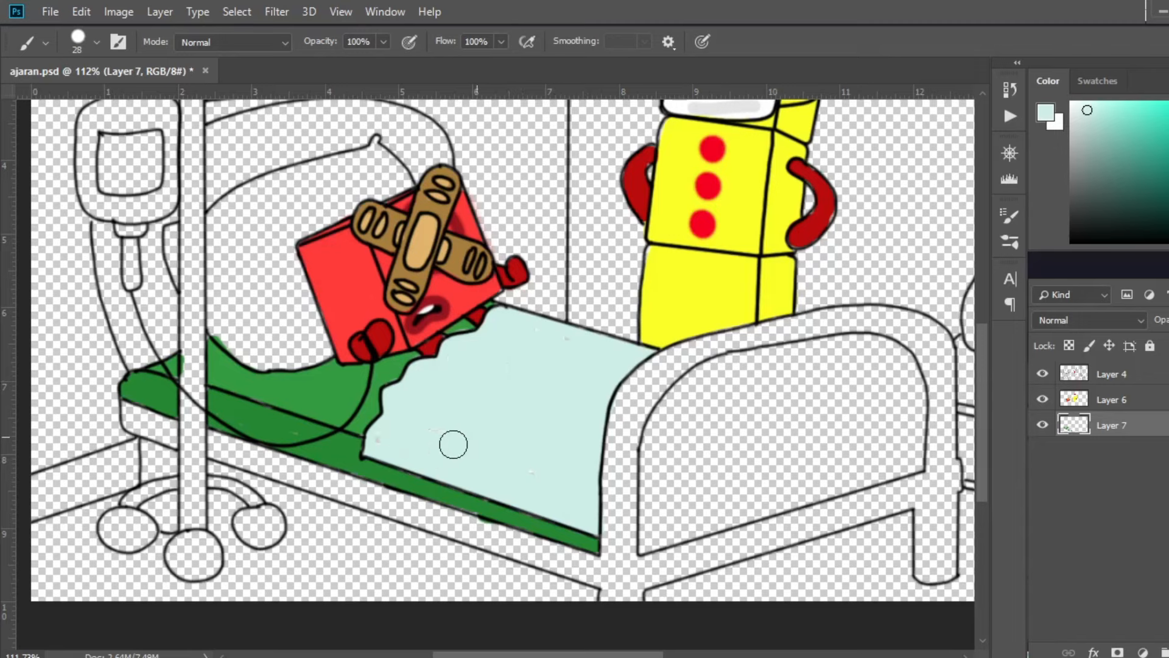
left_click_drag(452, 444, 564, 425)
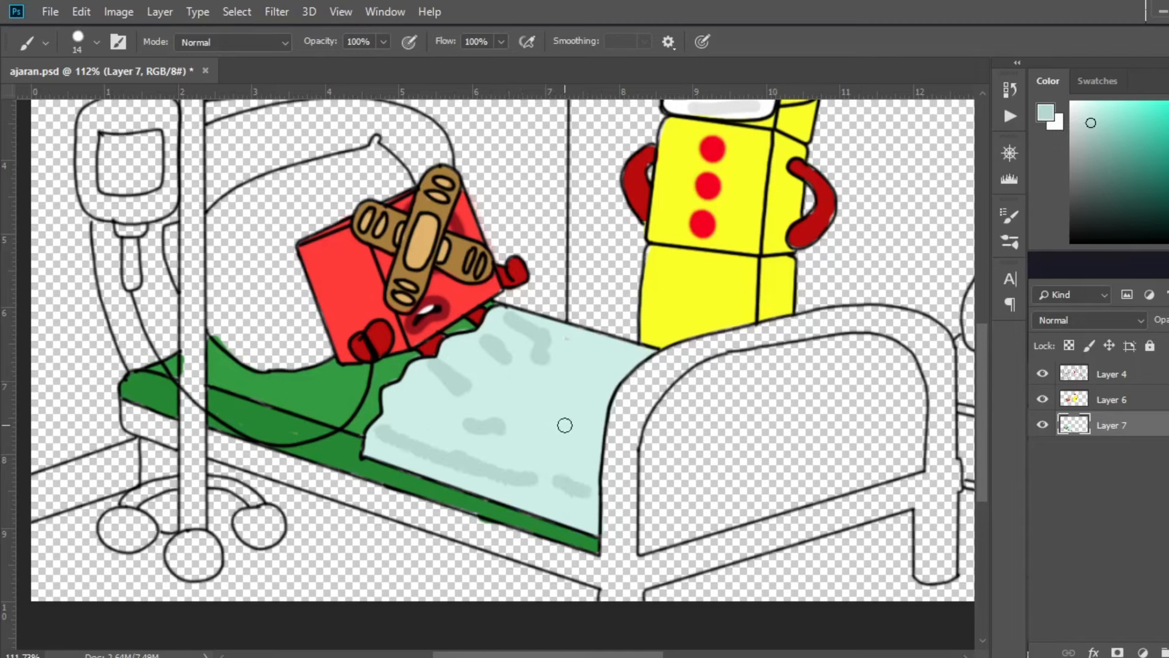
left_click_drag(564, 425, 365, 155)
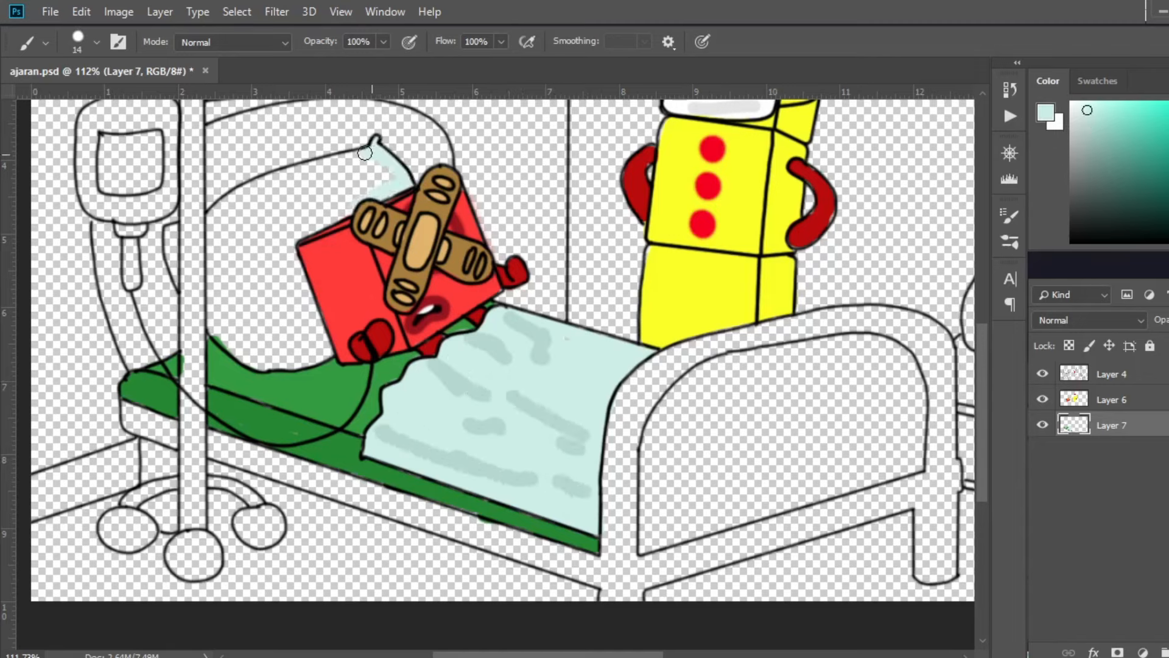
left_click_drag(365, 153, 321, 207)
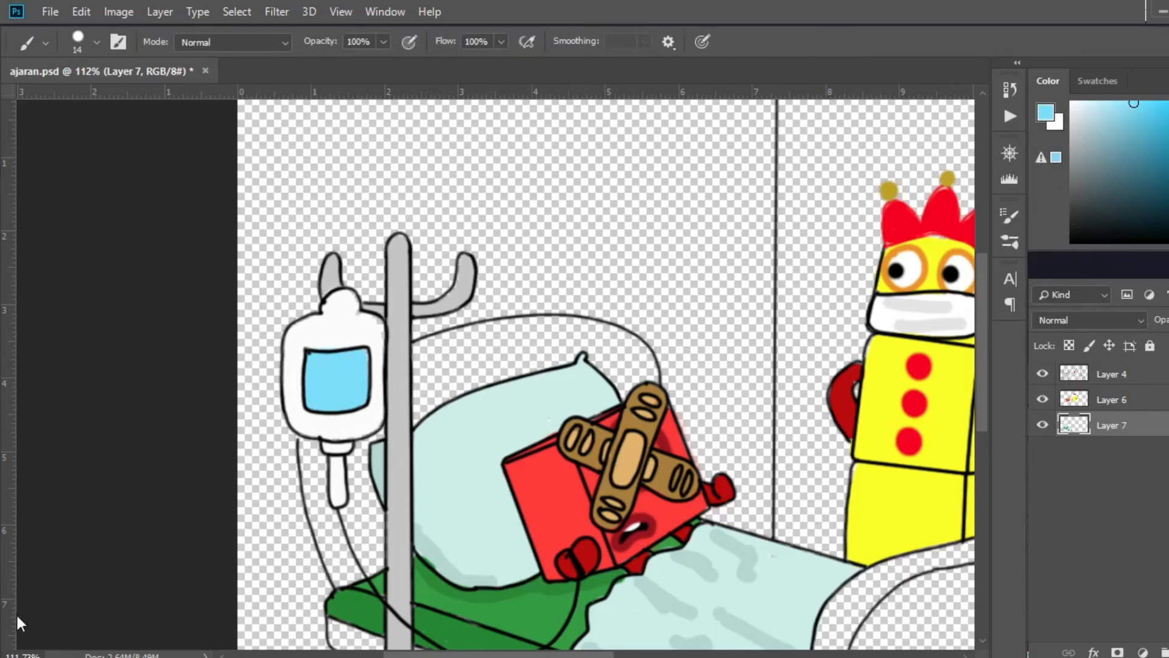
Scroll down toward the bed's footboard before painting it brown.
scroll("down", 3)
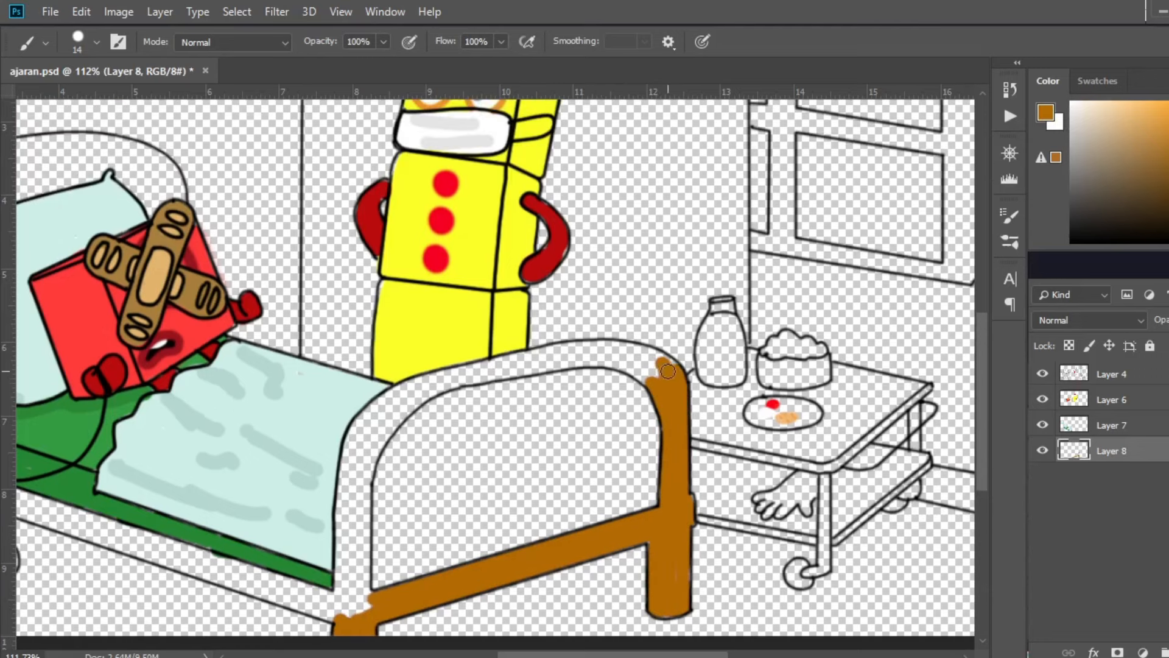
Paint the bed frame brown and fill the footboard panel with darker brown.
left_click_drag(668, 371, 462, 372)
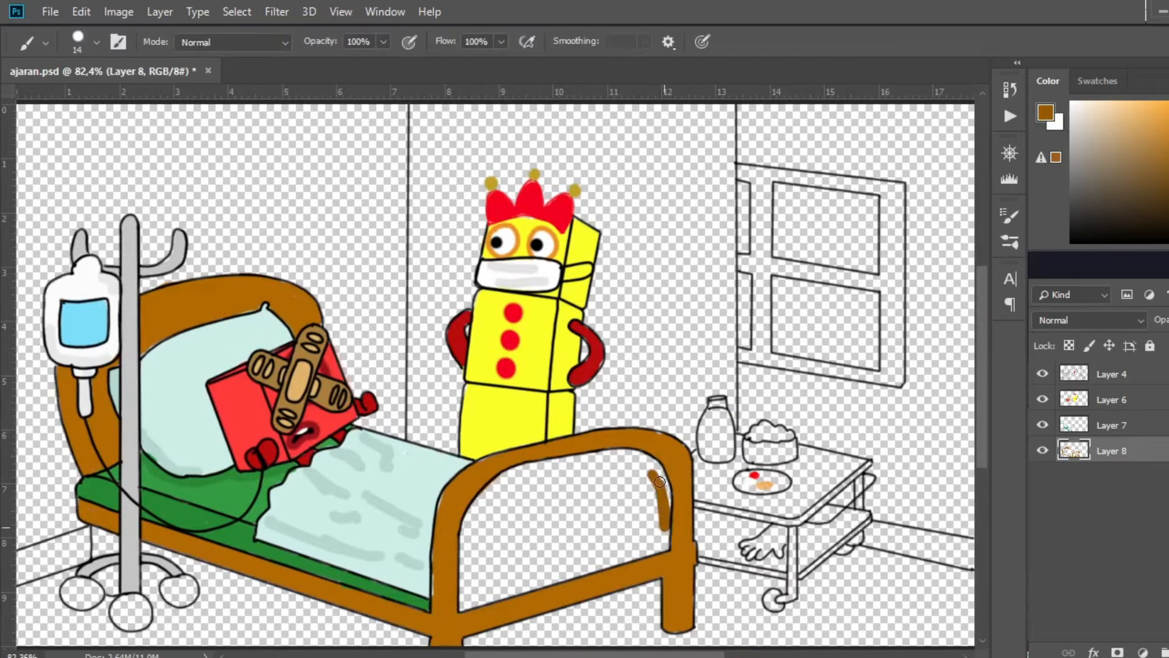
left_click_drag(660, 481, 610, 457)
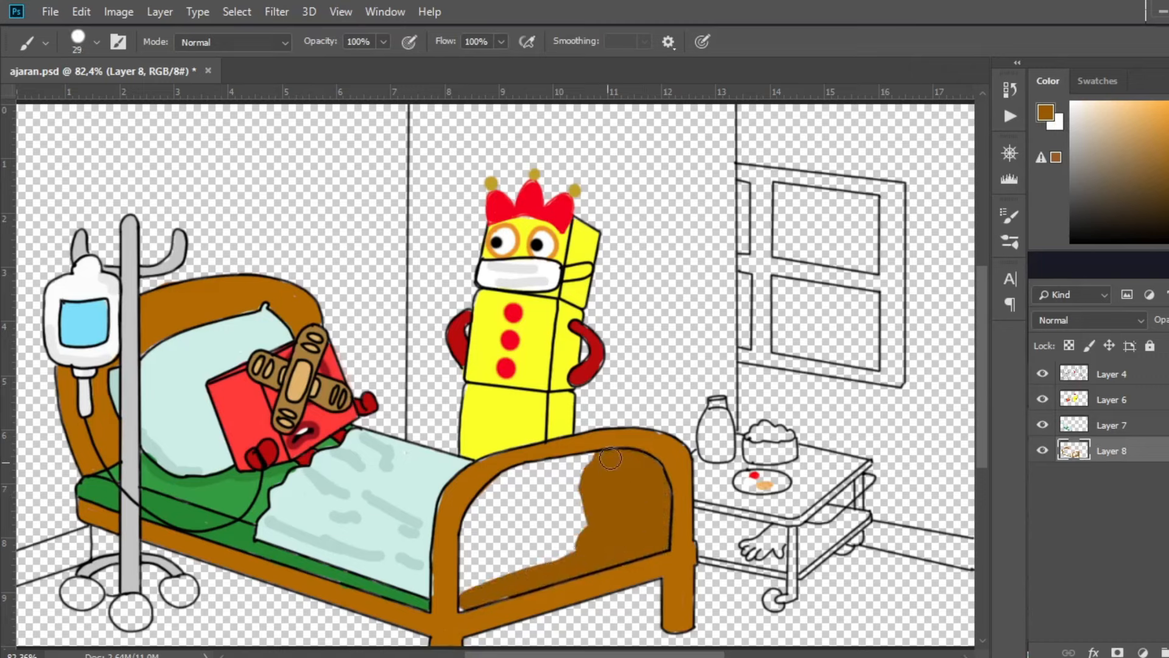
left_click_drag(612, 458, 578, 522)
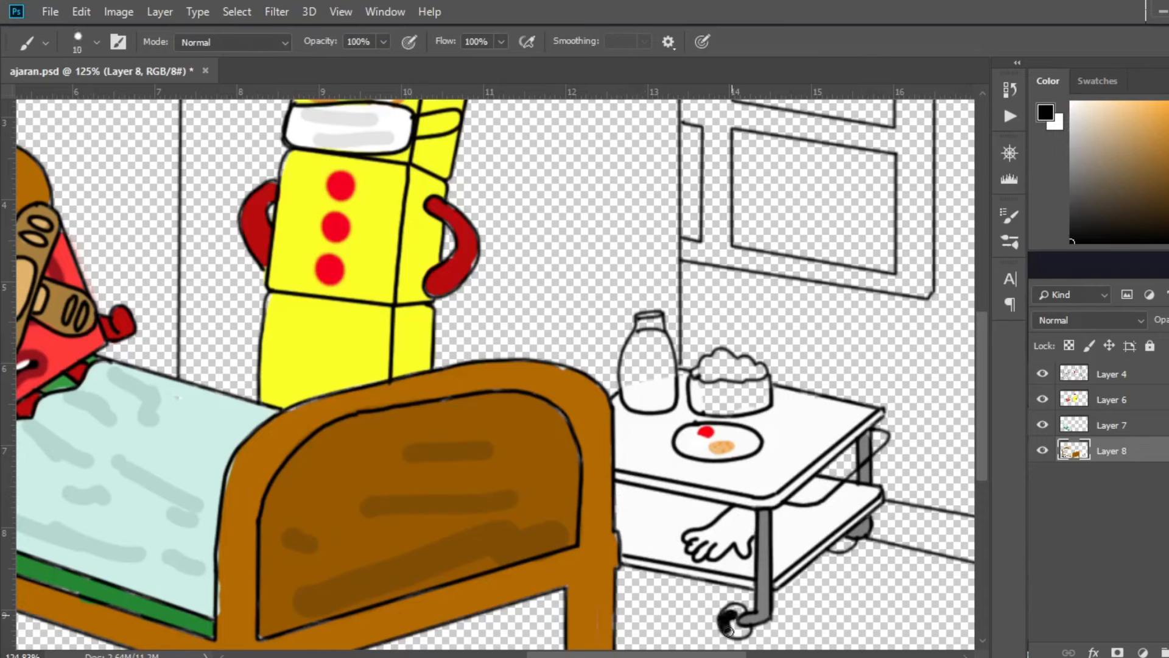
Sample a color from the drawing with the Eyedropper (I).
key("i")
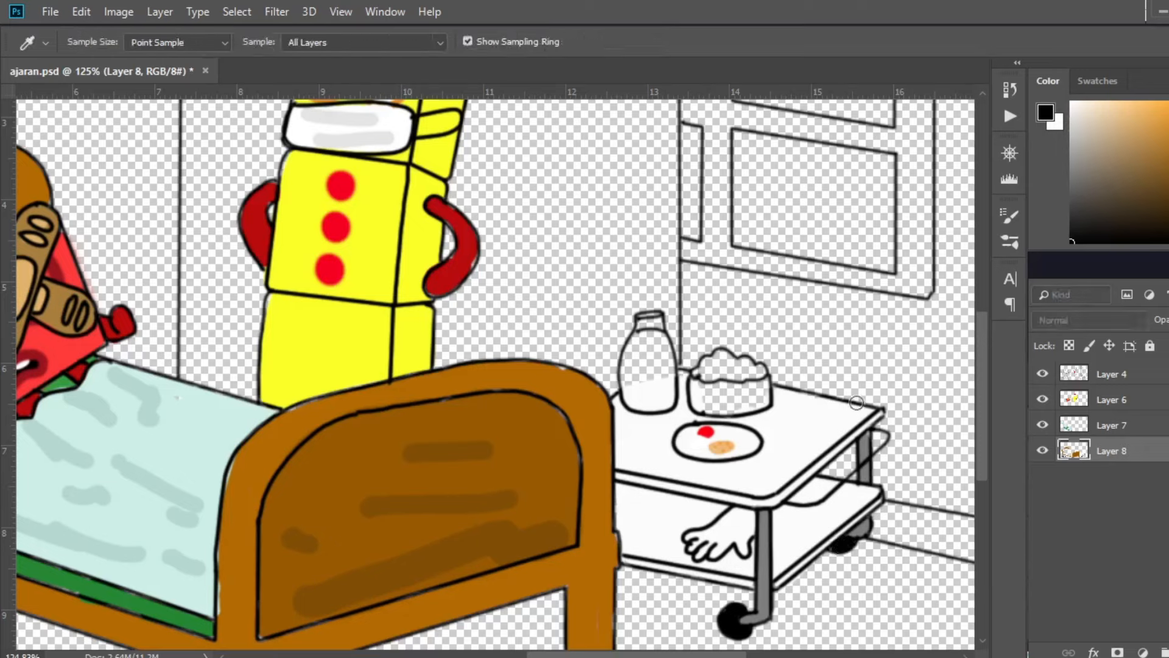
left_click(661, 405)
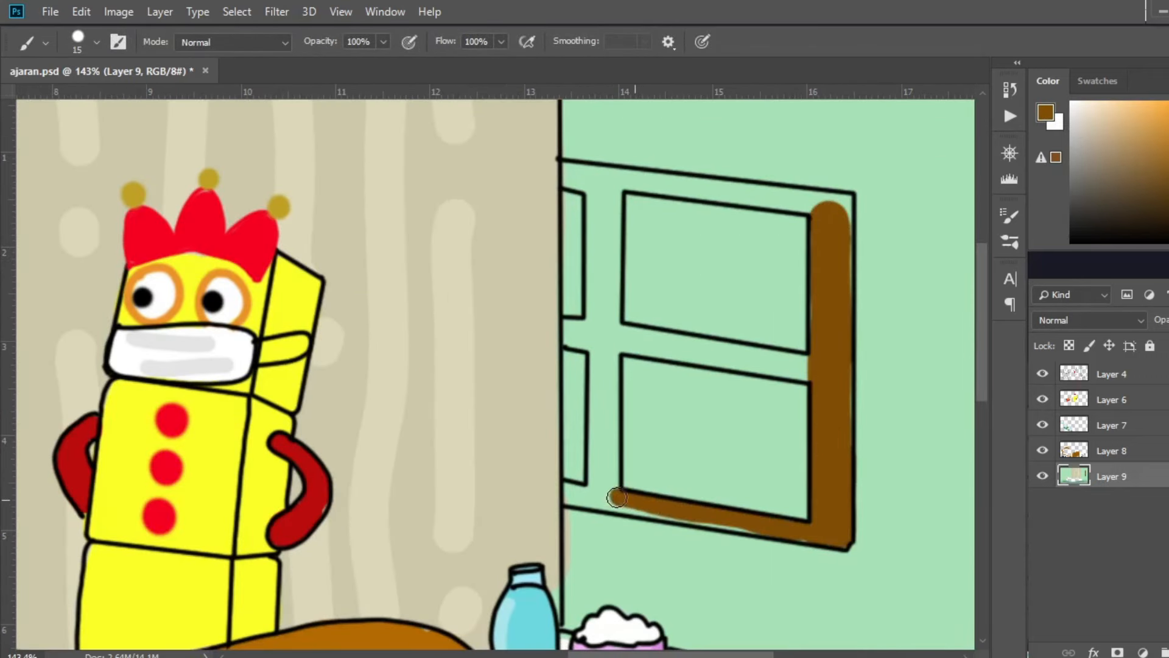
Brush brown over the window frame bars on Layer 9.
left_click_drag(615, 495, 601, 355)
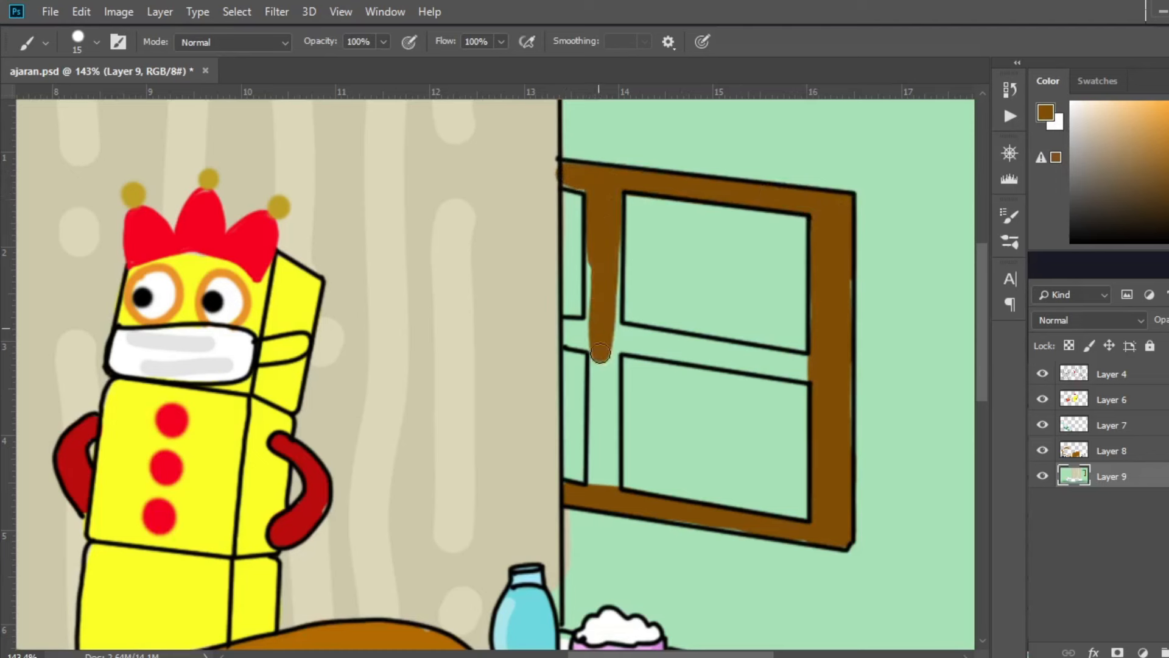